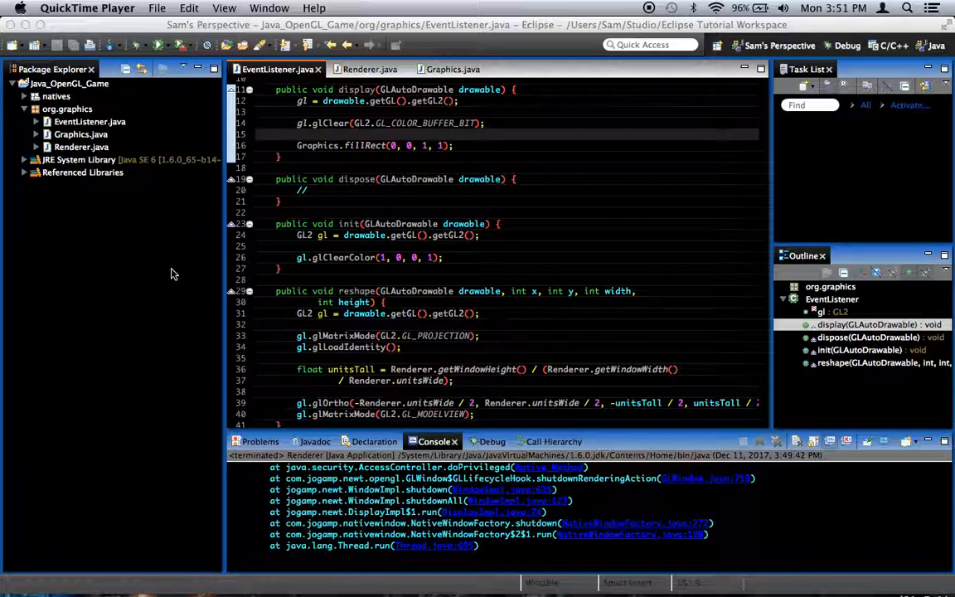
Switch to the Graphics.java editor showing the fillRect method.
click(452, 69)
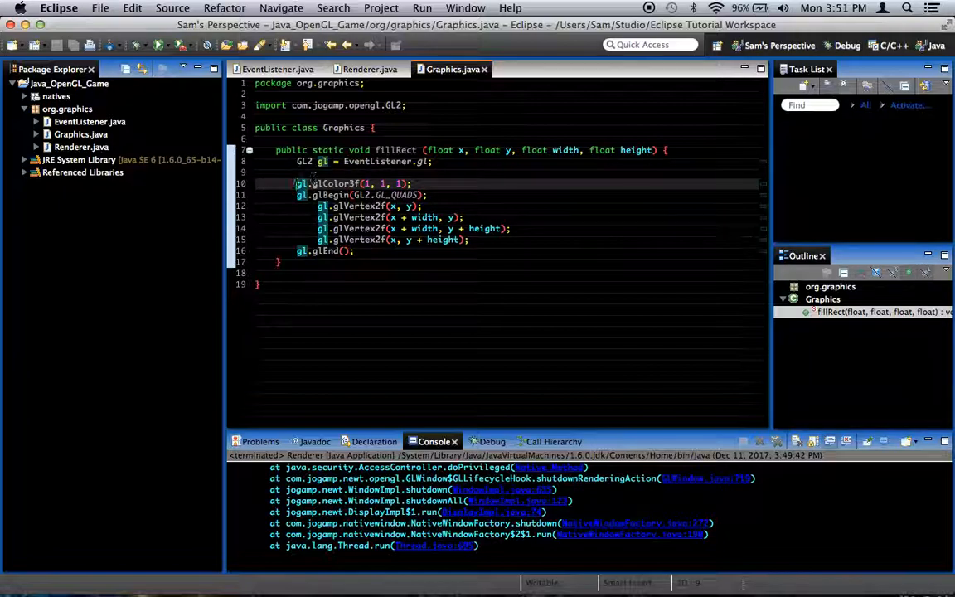
Try editing glColor3f's red value, revert it, and add a blank line in Graphics.
click(412, 184)
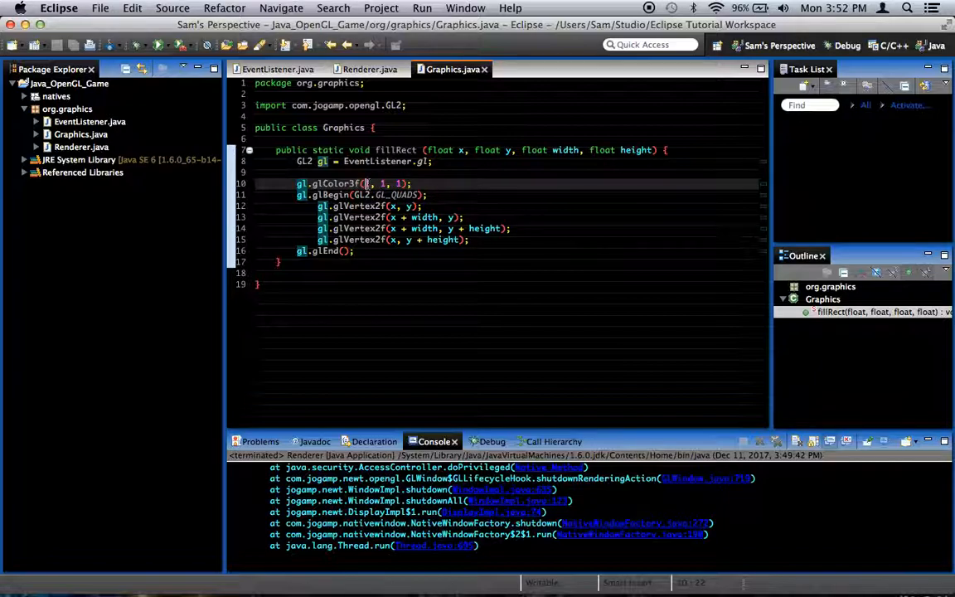
text(0)
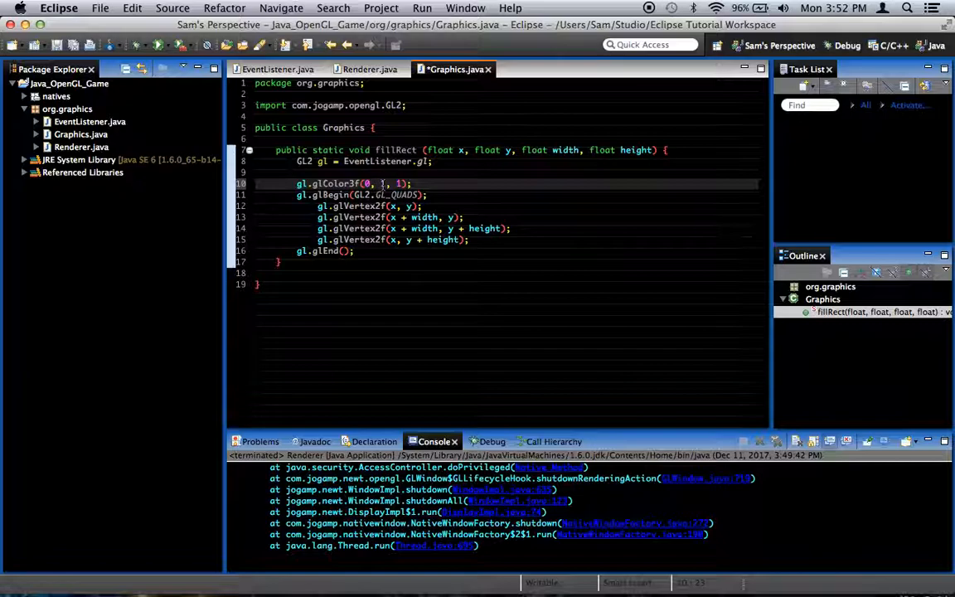
text(1)
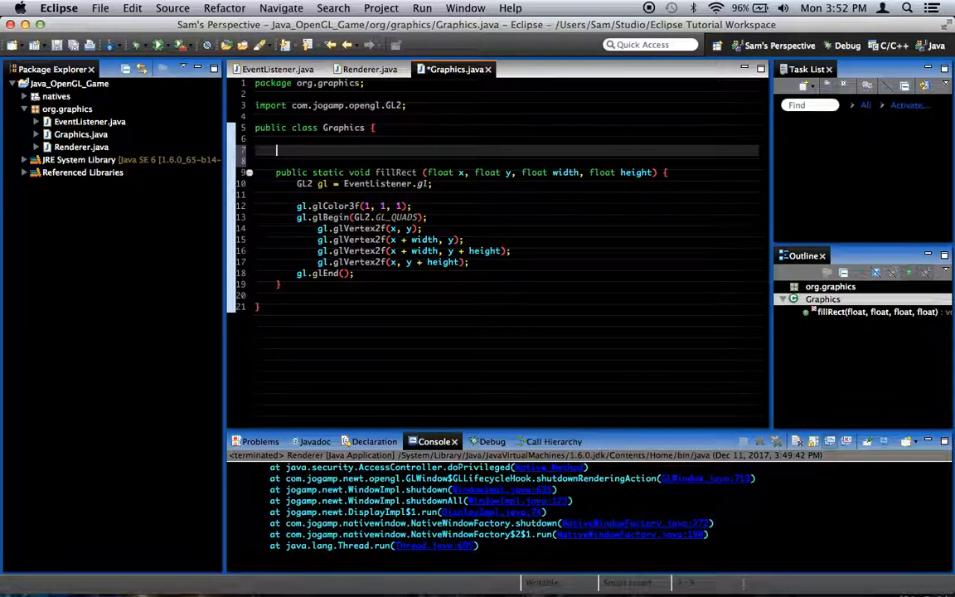
Add a '// Color values' comment and a red float field set to 1.
text(//)
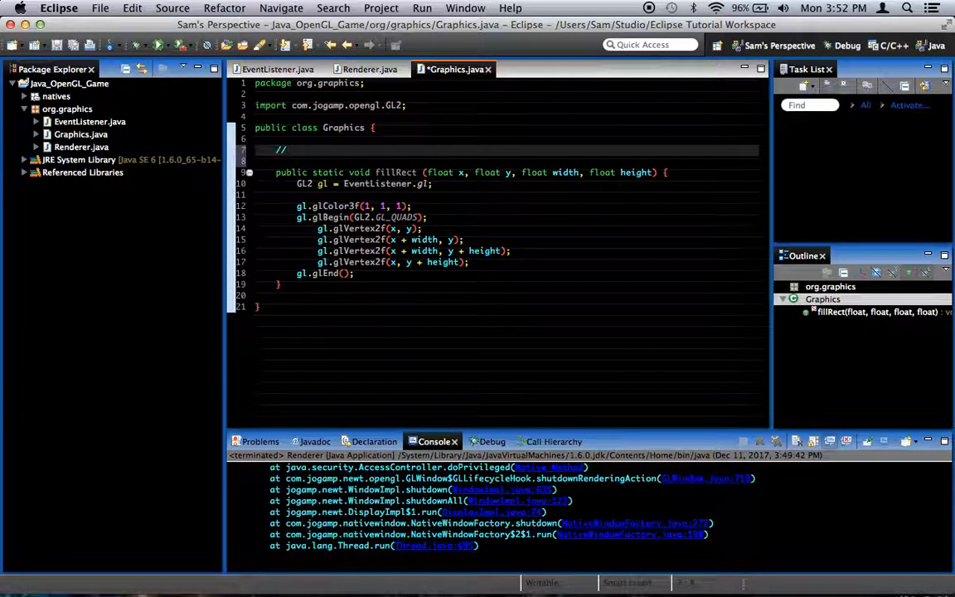
text(Color values)
text(private static float)
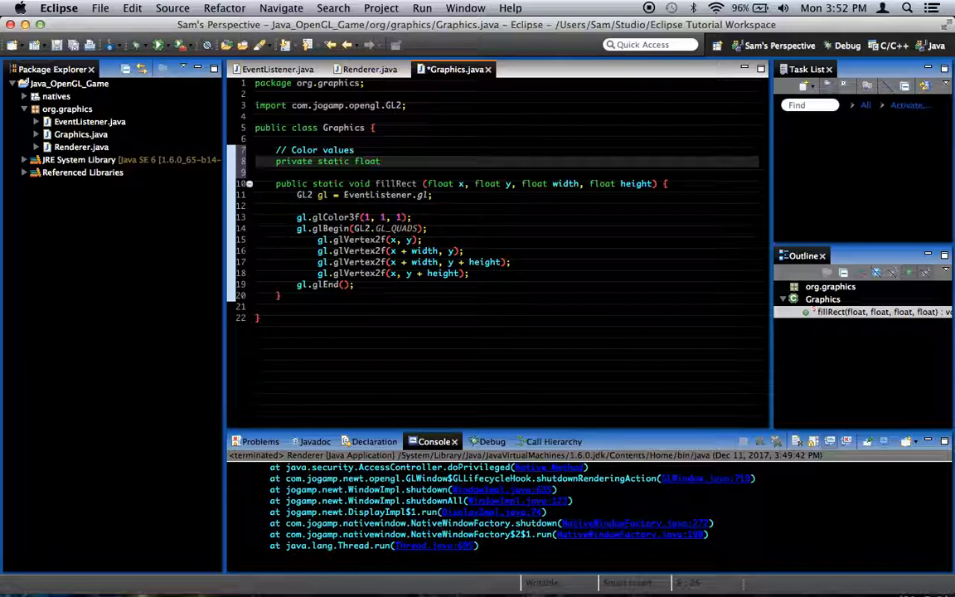
text(red =)
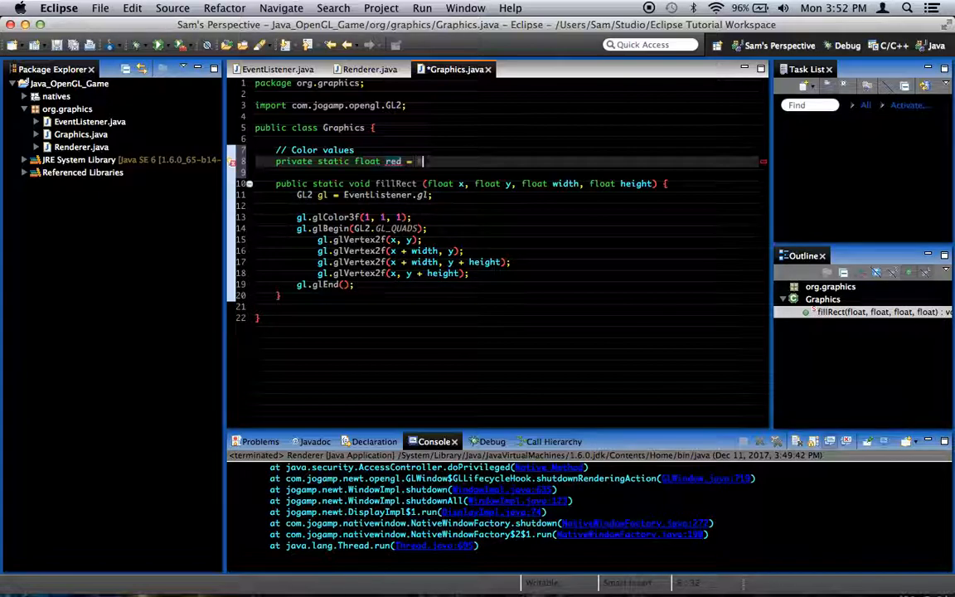
text(1;)
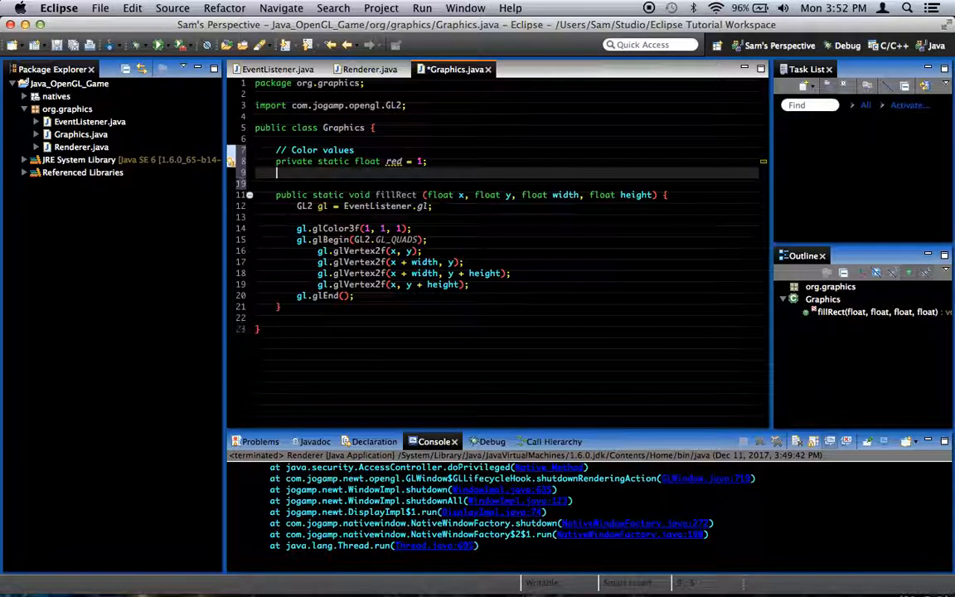
Declare private static float green, blue and alpha fields, each set to 1.
text(private static f)
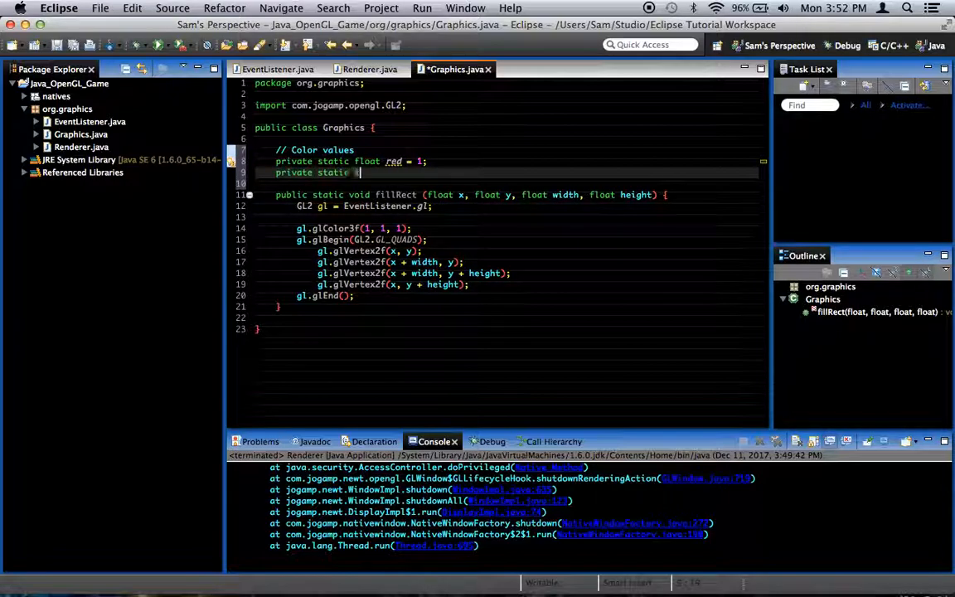
text(float green = 1;)
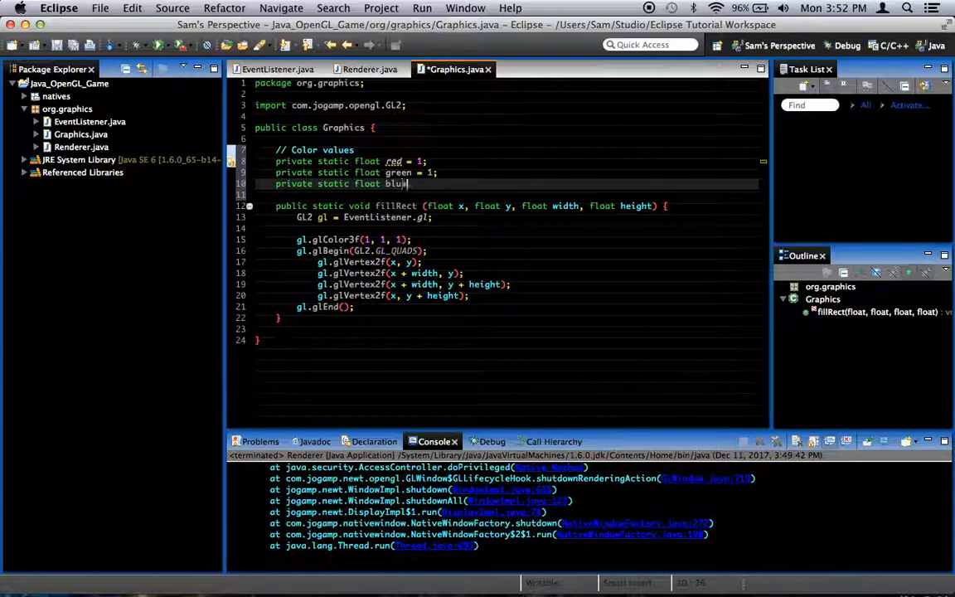
text(private static fl)
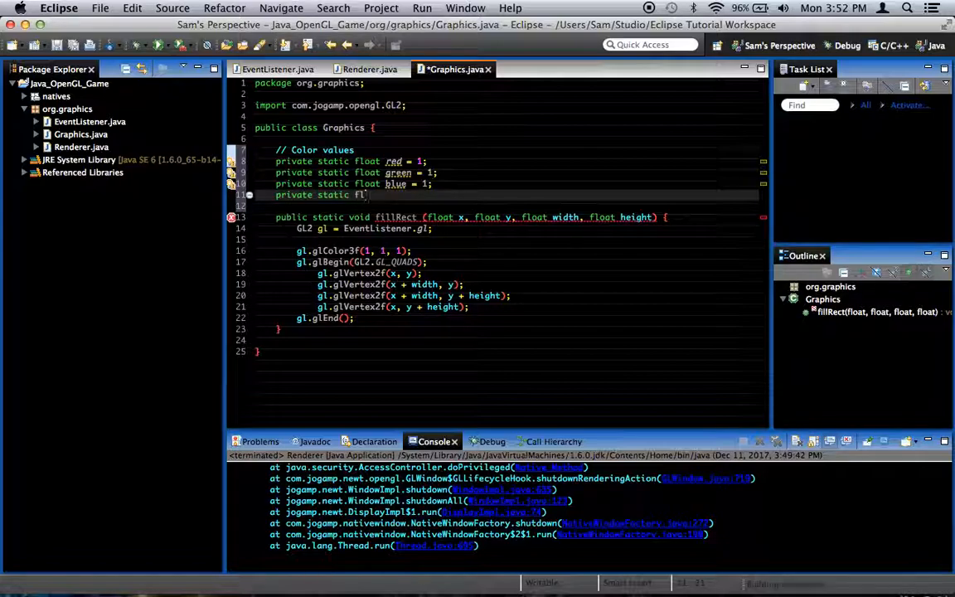
text(alpha = 1;)
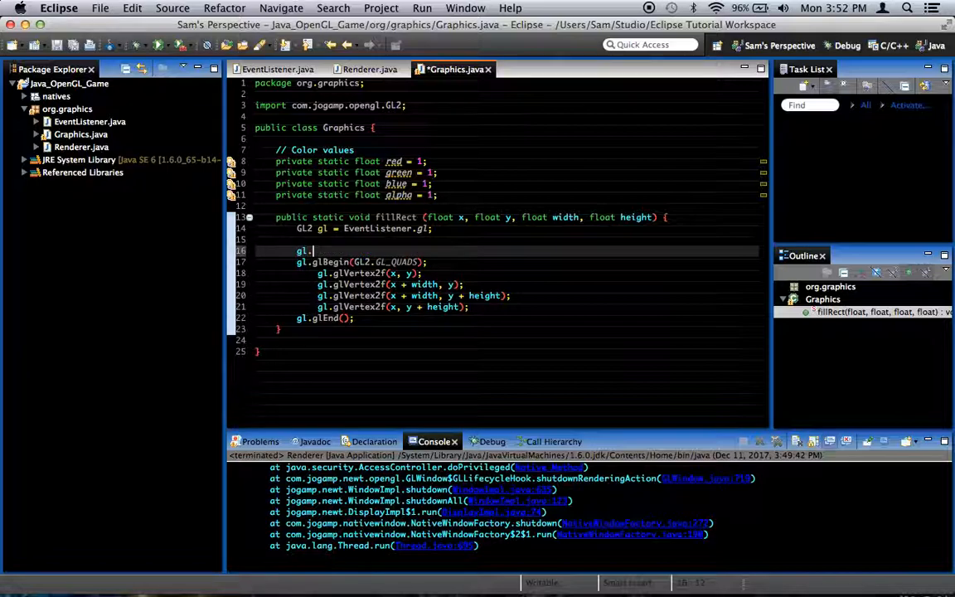
Call glColor4f(red, green, blue, alpha), then set green to 0 and blue to 0.5.
text(glColor4f(red, green, blue, alpha);)
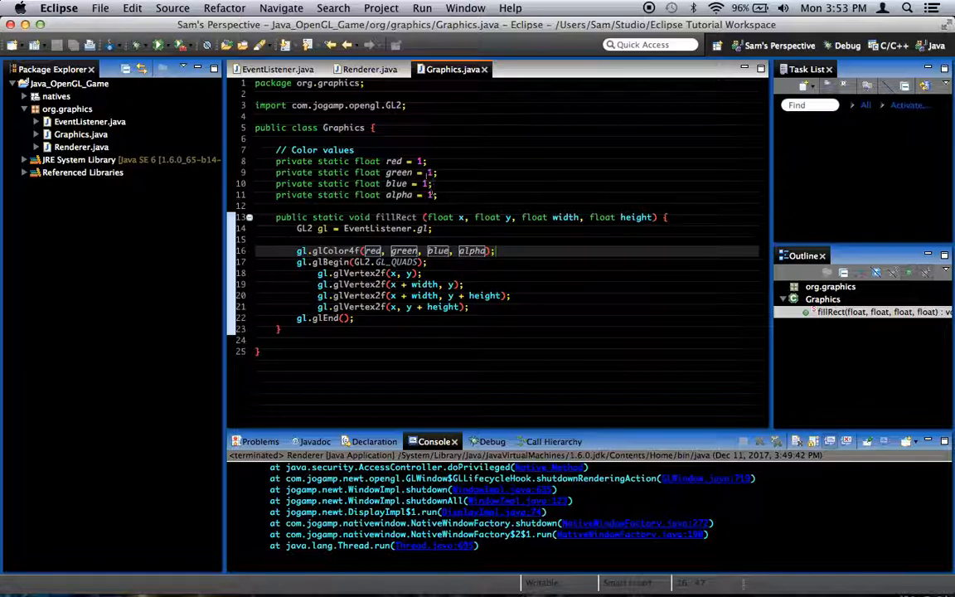
text(0)
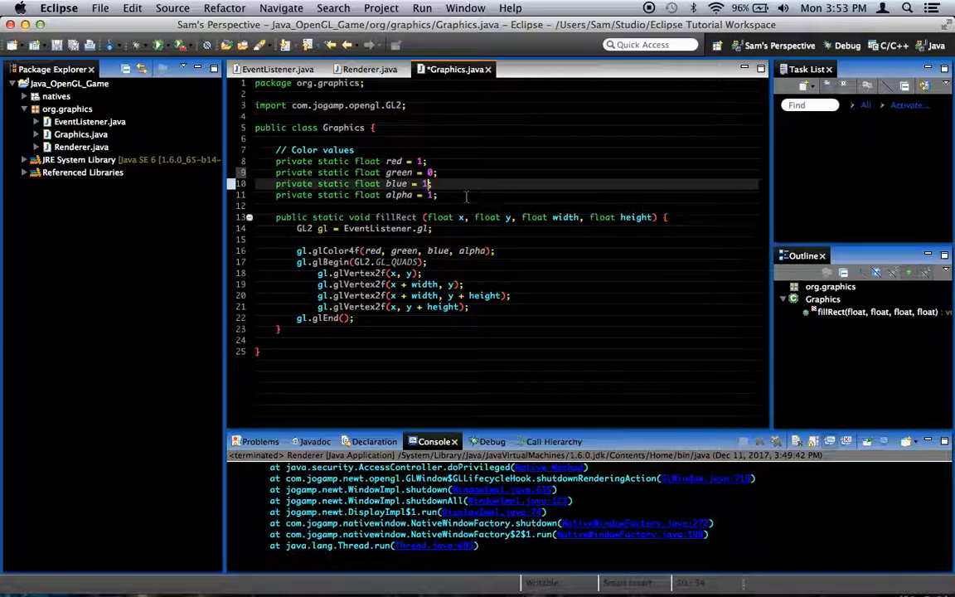
text(0.5)
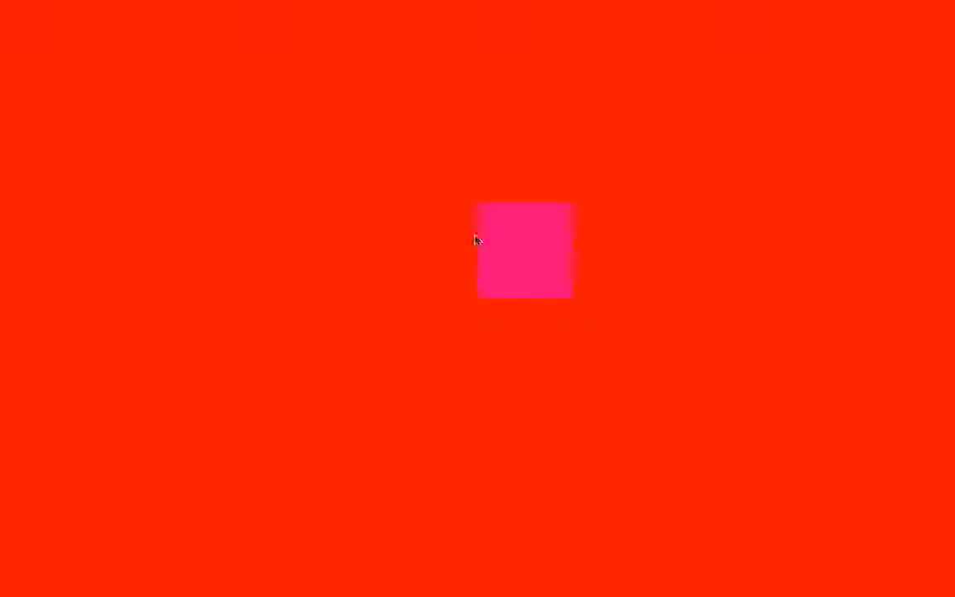
mouse_move(372, 272)
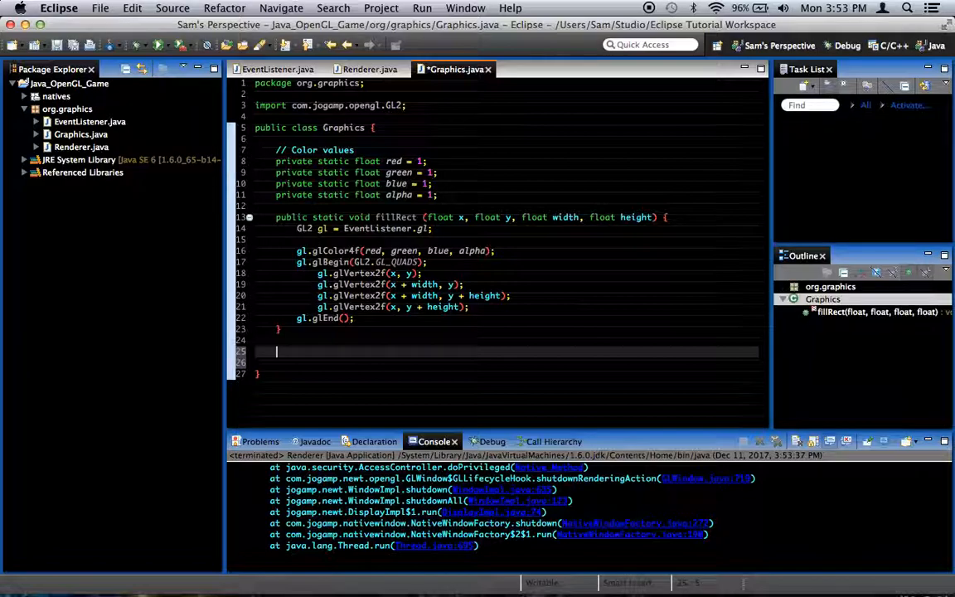
Declare public static setColor(float r, float g, float b, float a) in Graphics.
text(public static void setColor)
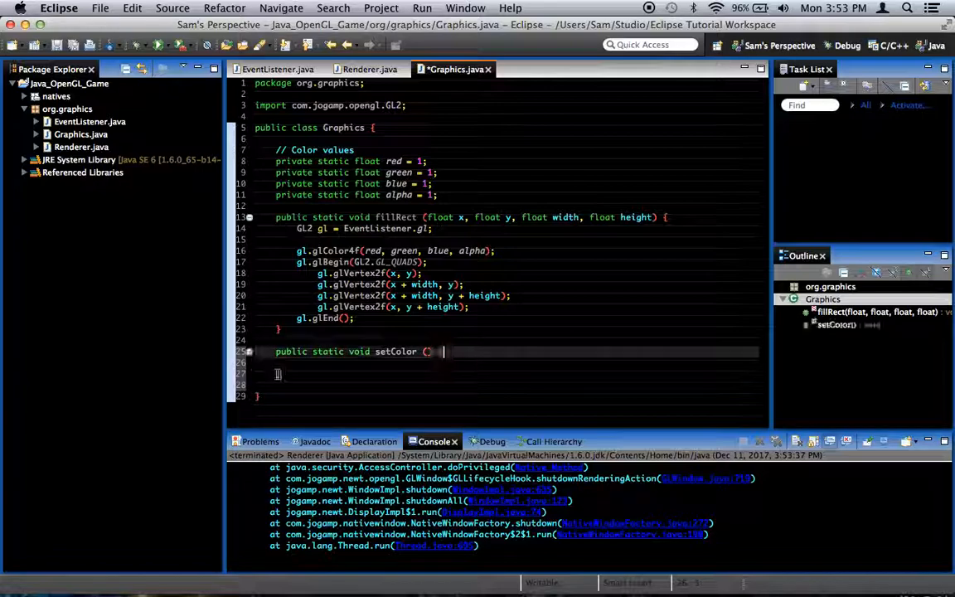
text(())
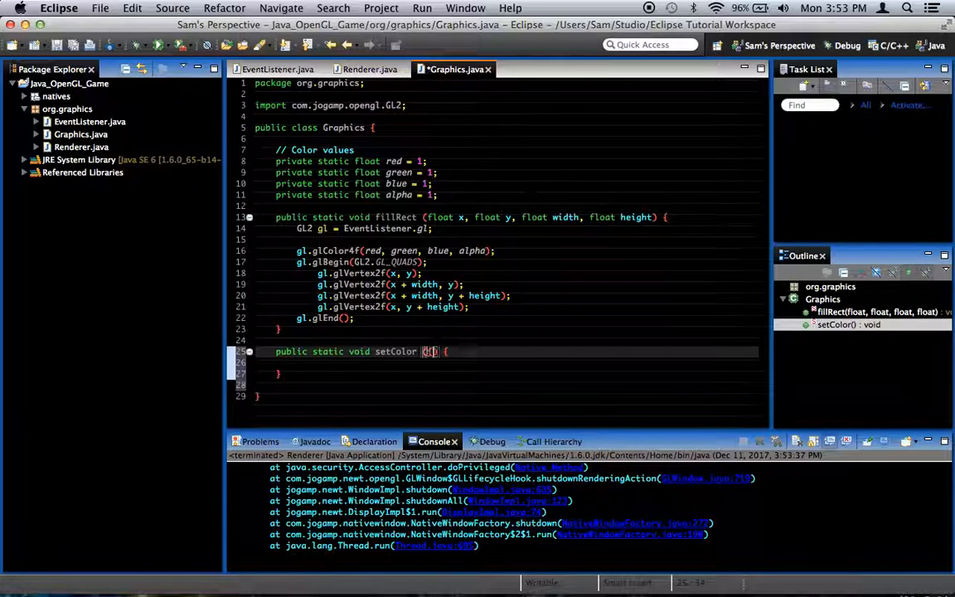
text(float r, float)
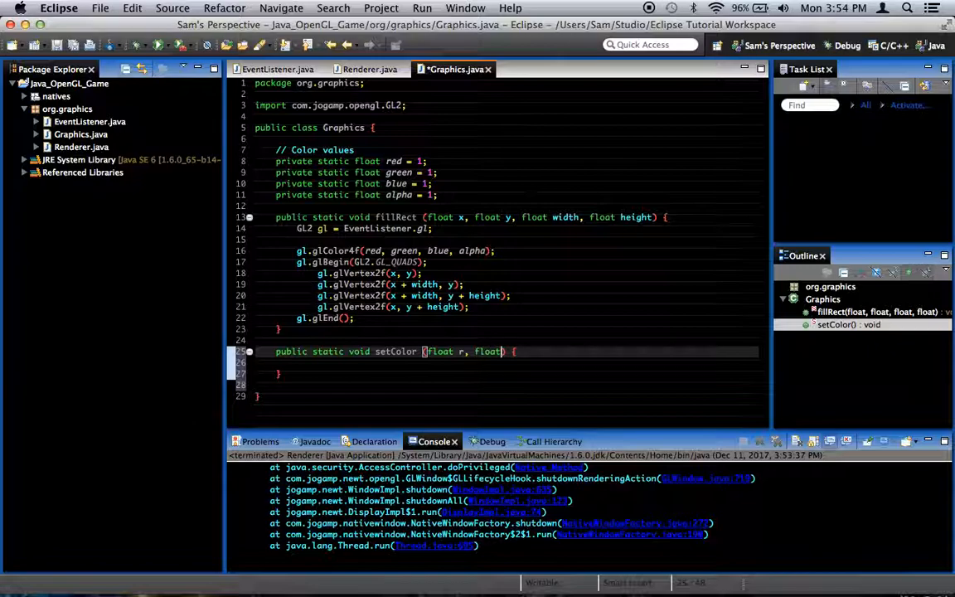
text(, float b, float a)
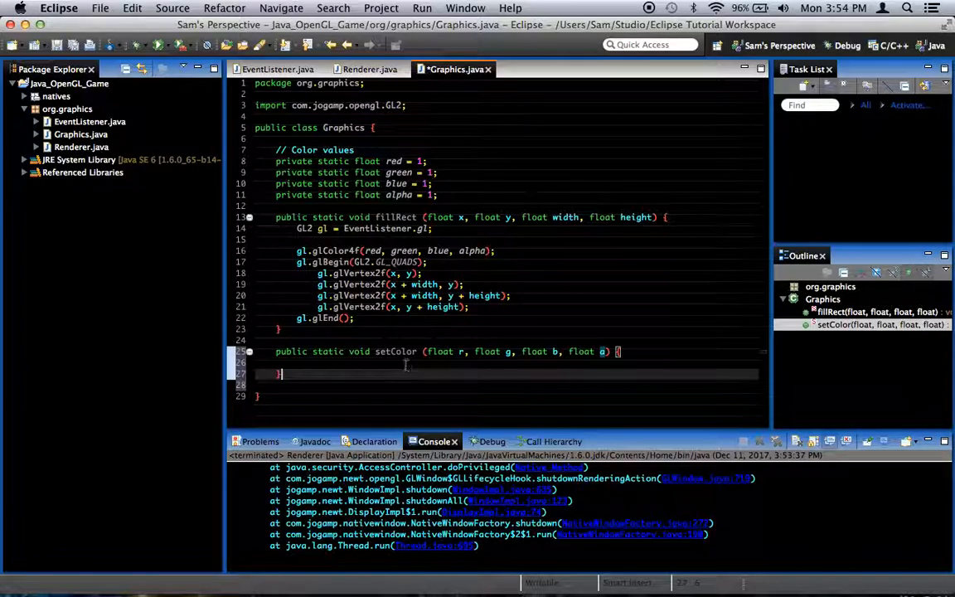
Assign r, g, b, a to red, green, blue, alpha and save.
text(red = r;)
text(g)
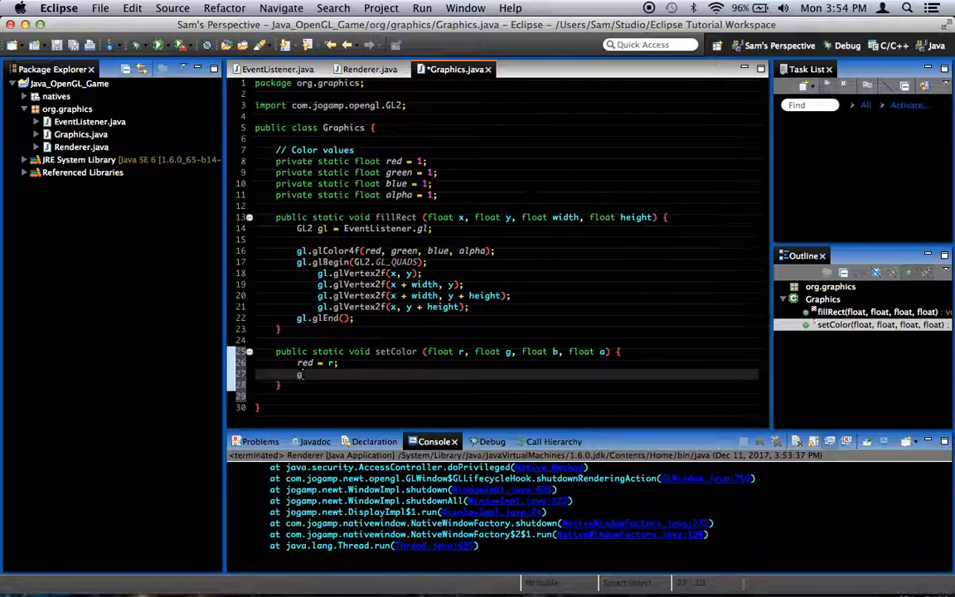
text(reen = g;)
text(alpha = a;)
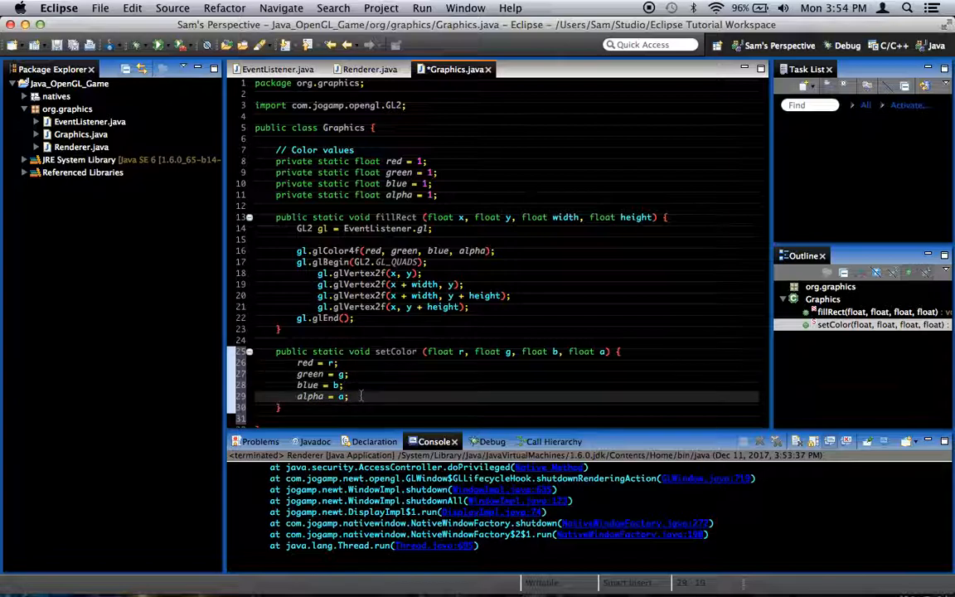
key(cmd+s)
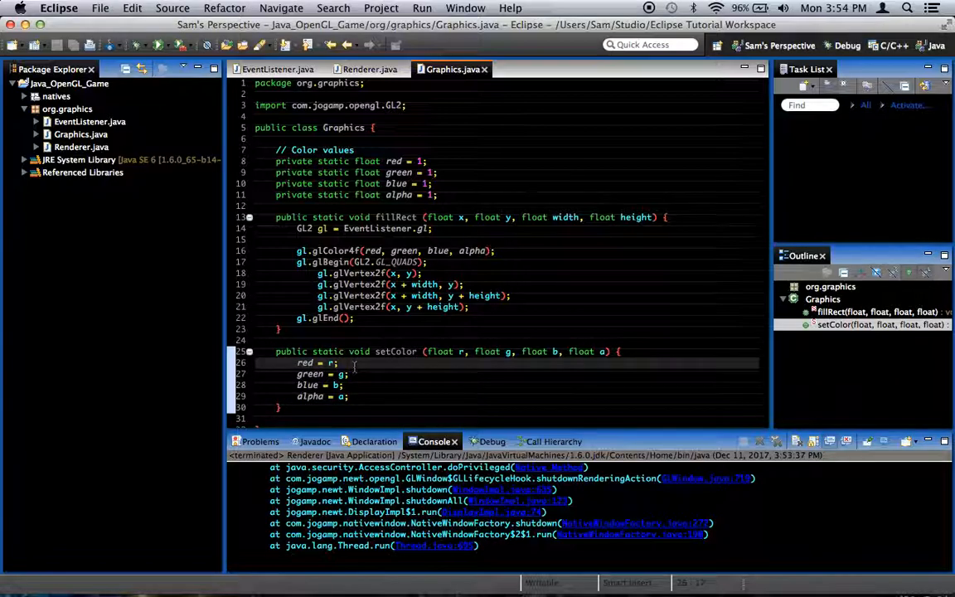
mouse_move(461, 217)
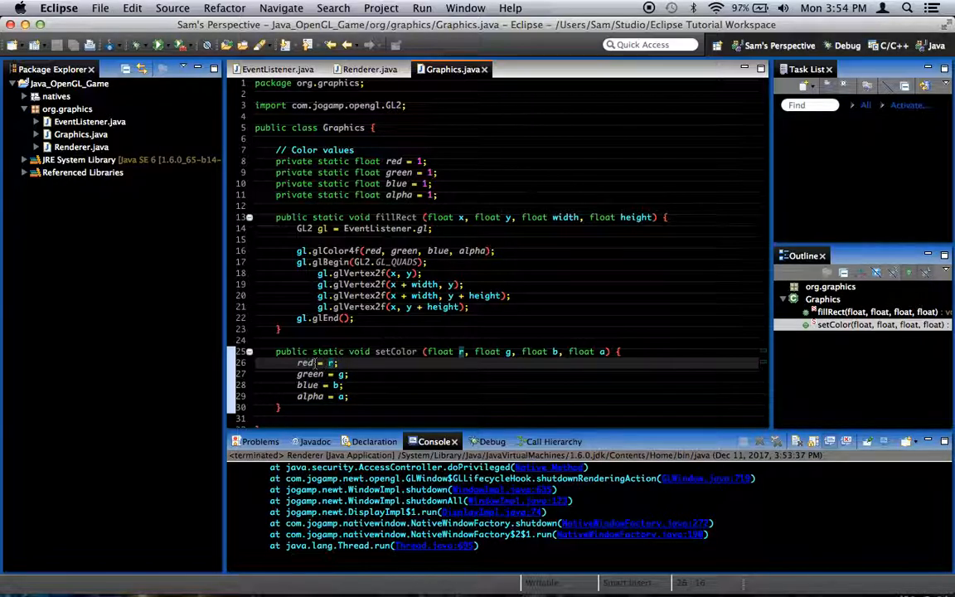
Wrap each setColor parameter in Math.max(0, …) so values stay at least 0.
double_click(305, 363)
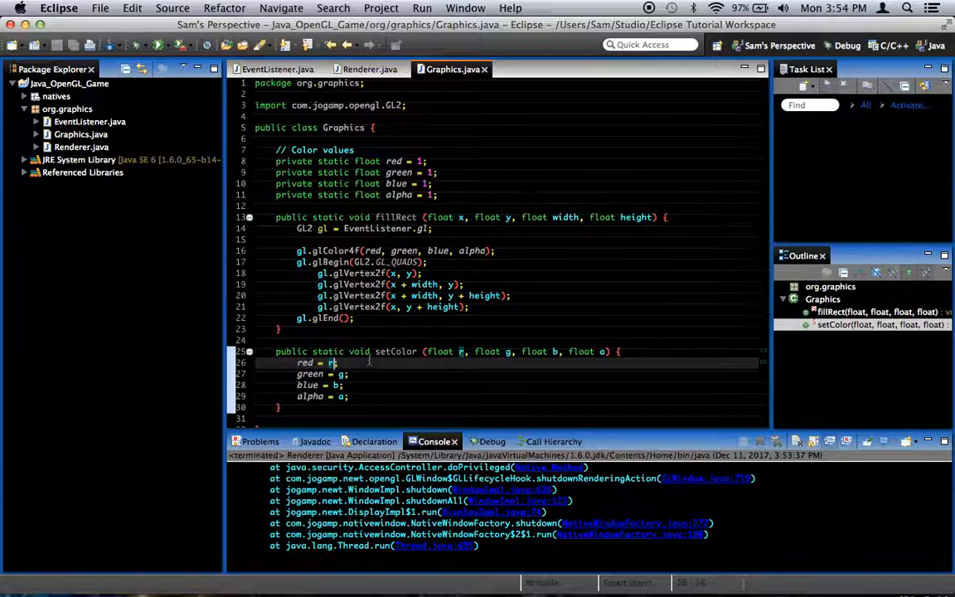
text(Math.max(0, b)
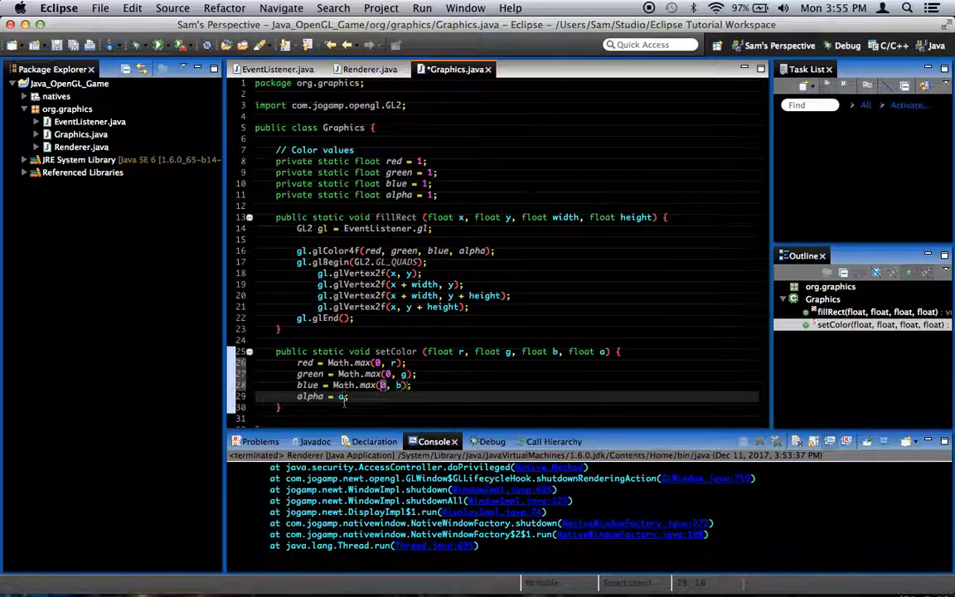
text(ath.max(arg0, arg1)
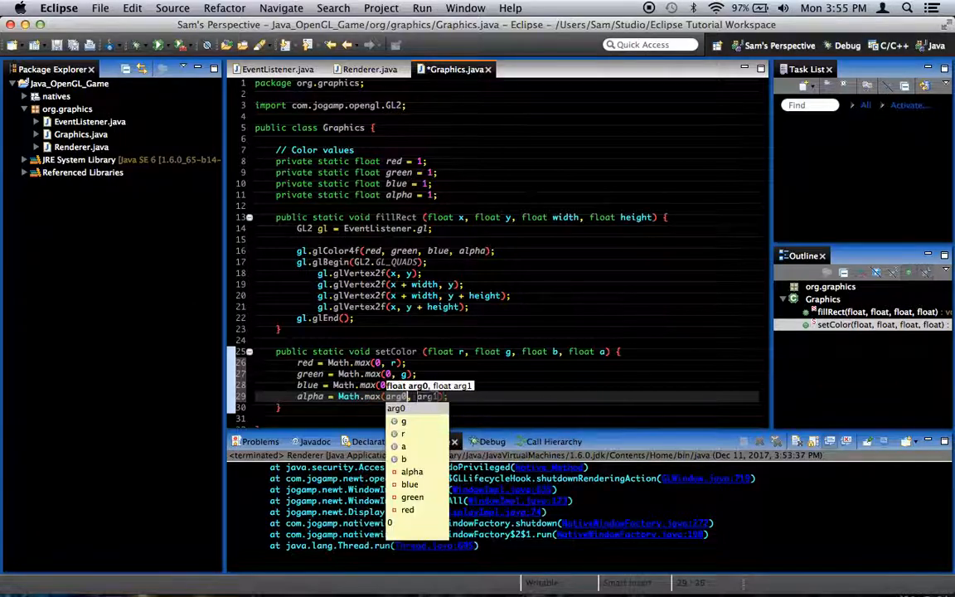
text(a)
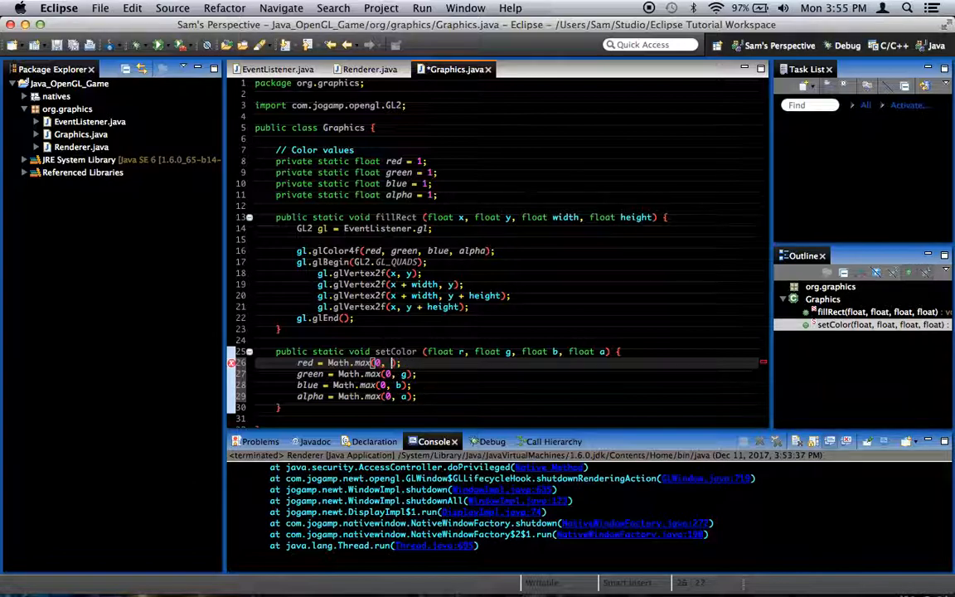
Wrap each parameter in Math.min(1, …) inside the Math.max calls.
text(Math.)
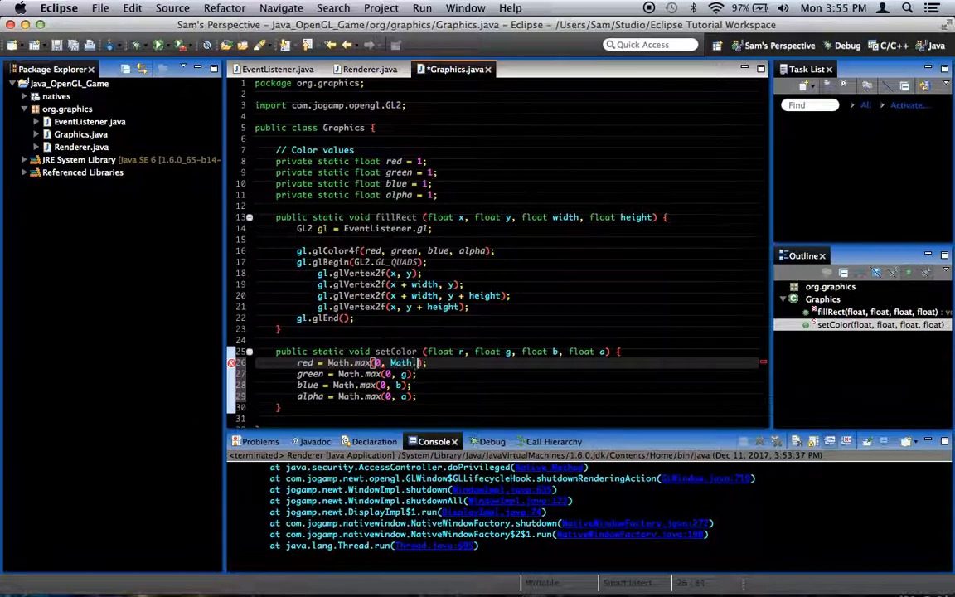
text(min(1, r)
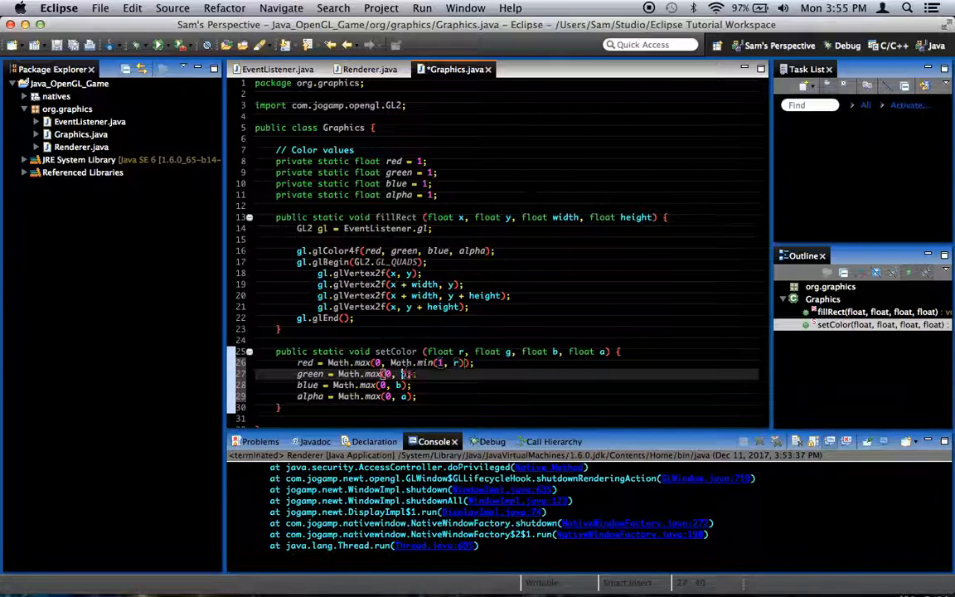
text(Math.min(arg0, arg1)
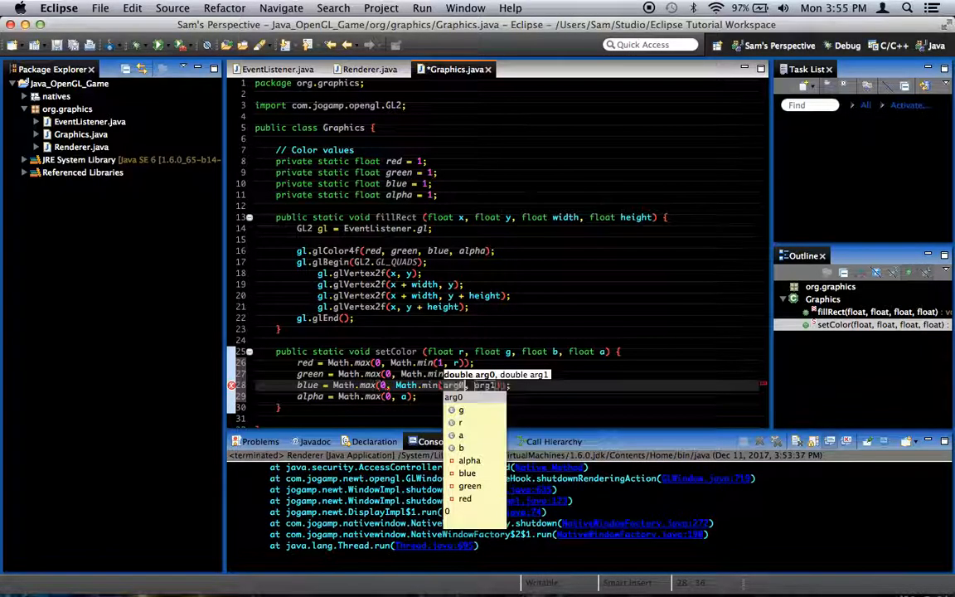
text(b)
click(358, 396)
text(Math.)
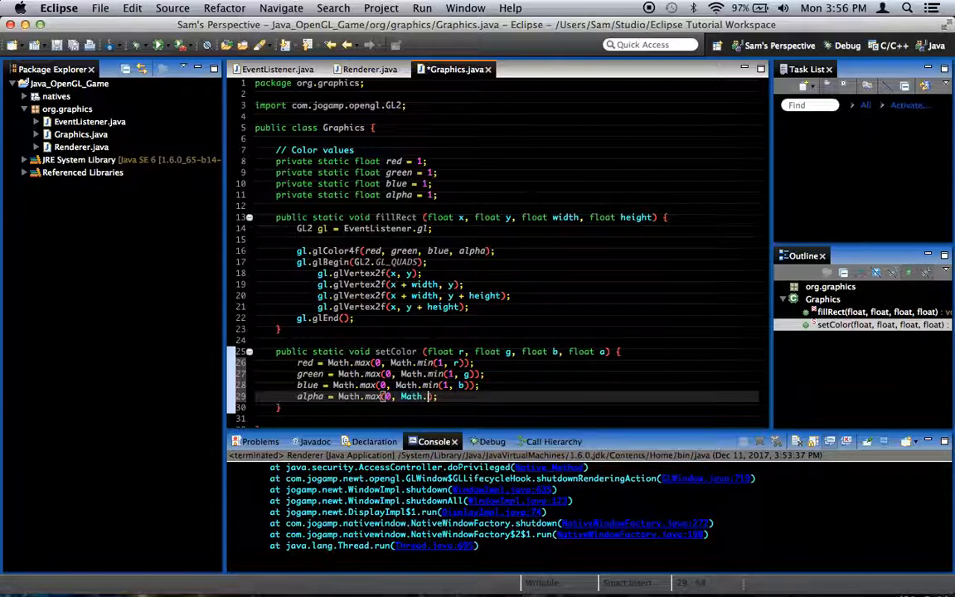
text(a))
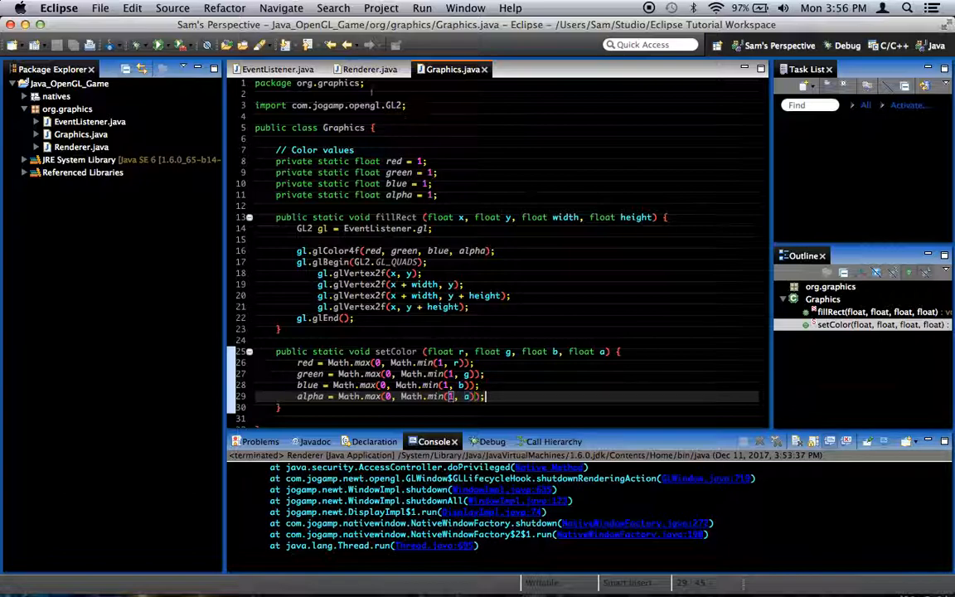
mouse_move(370, 69)
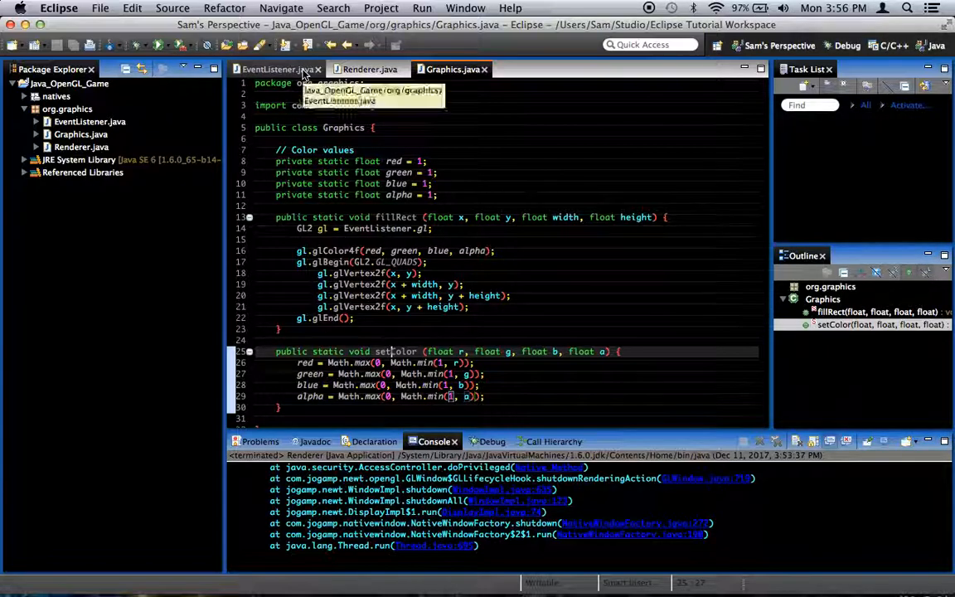
Switch to EventListener.java and run the Renderer application.
click(277, 69)
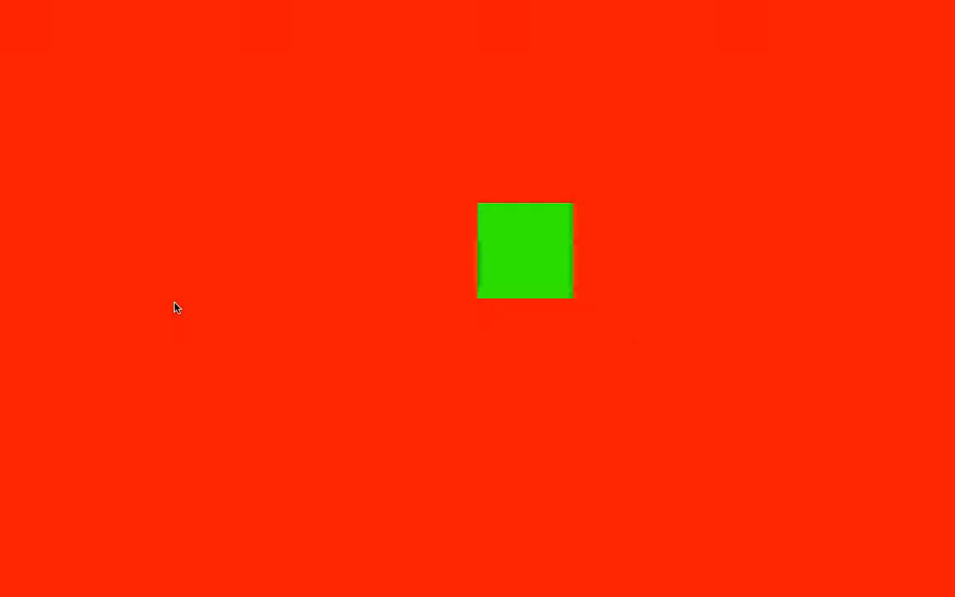
mouse_move(185, 326)
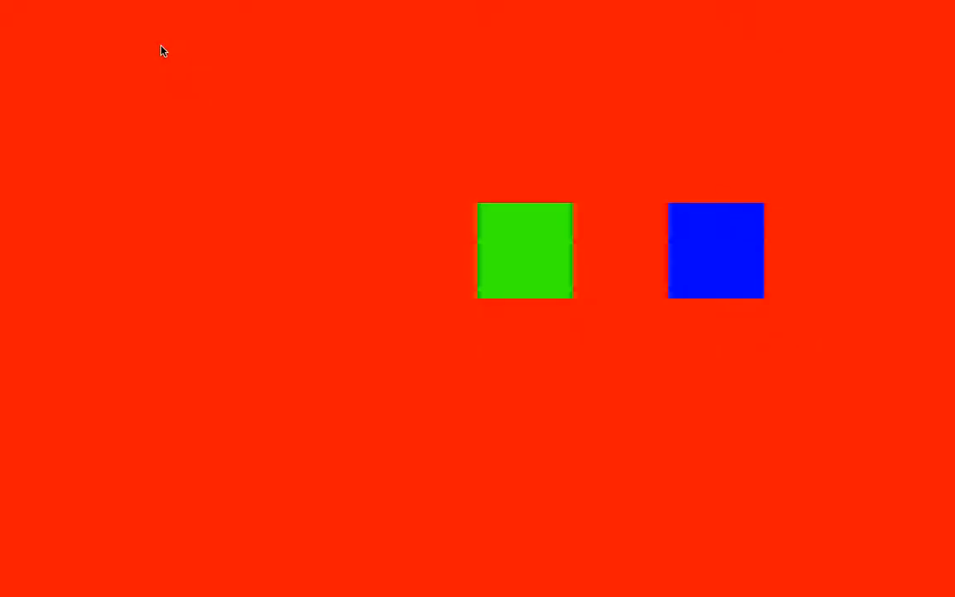
mouse_move(277, 205)
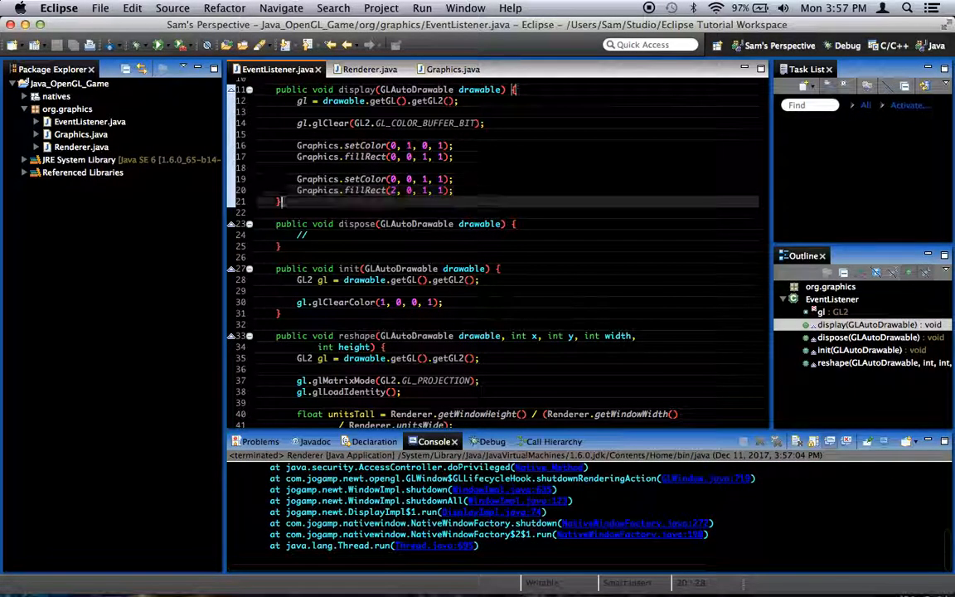
click(452, 69)
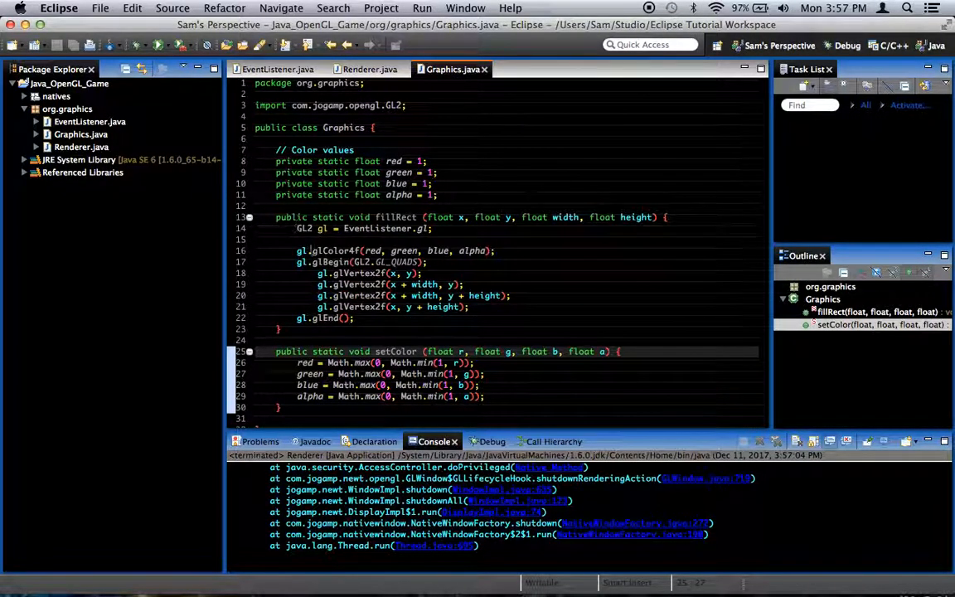
click(278, 69)
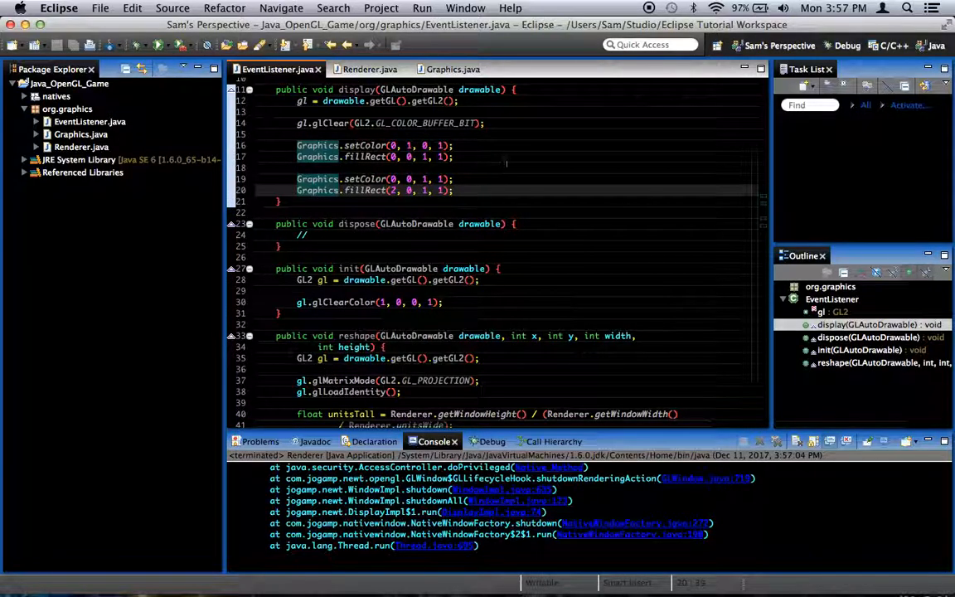
mouse_move(627, 173)
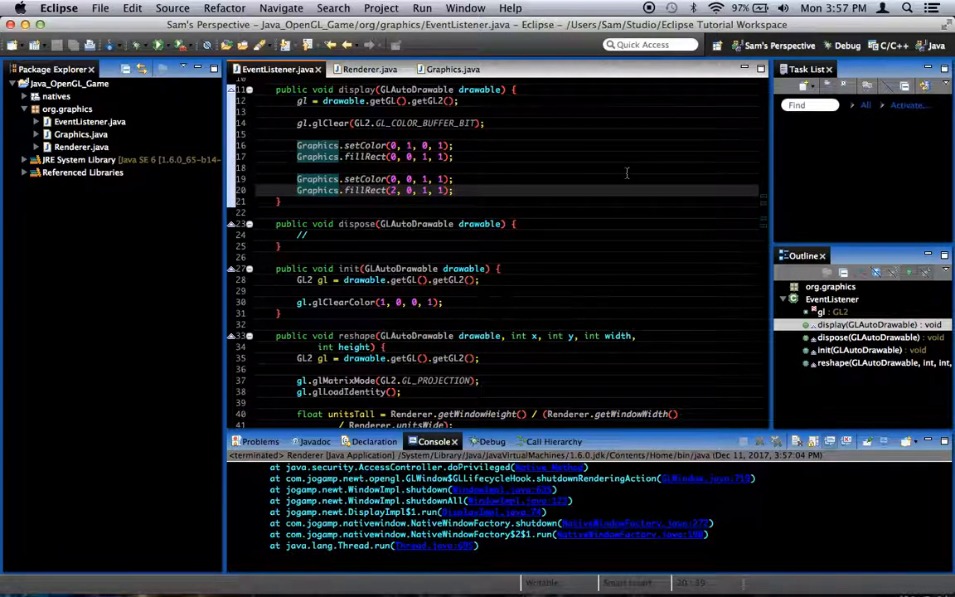